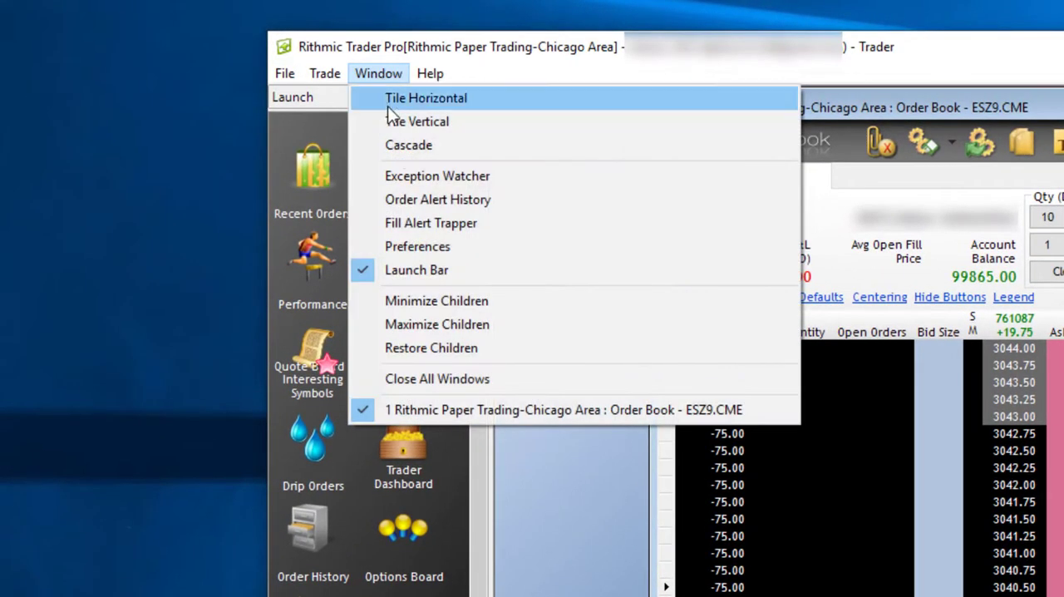
In Preferences, leave 'Hide sizes and counts on mouse over' unchecked and confirm.
click(417, 246)
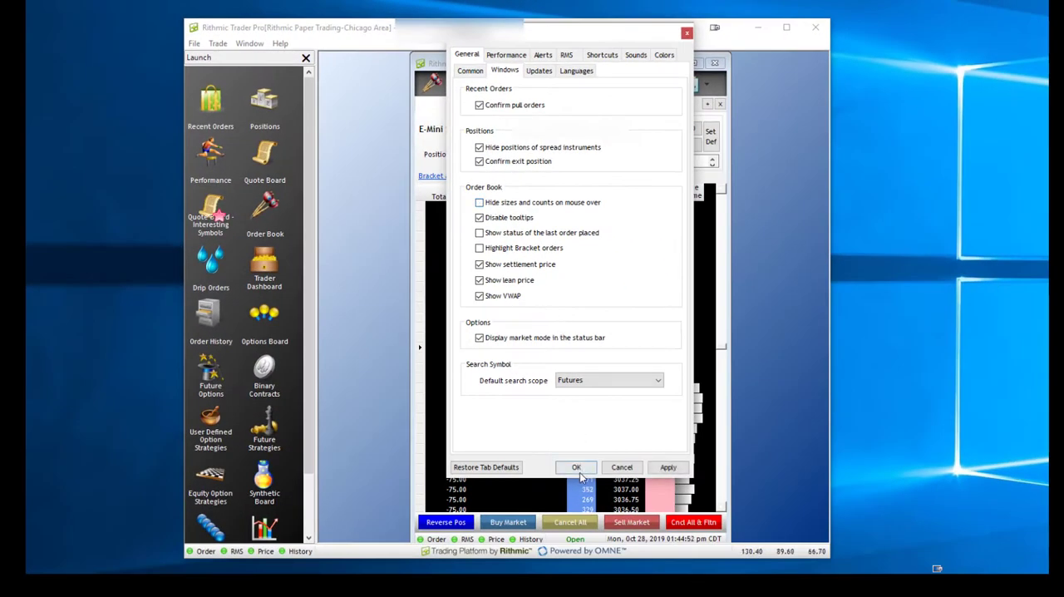
click(575, 466)
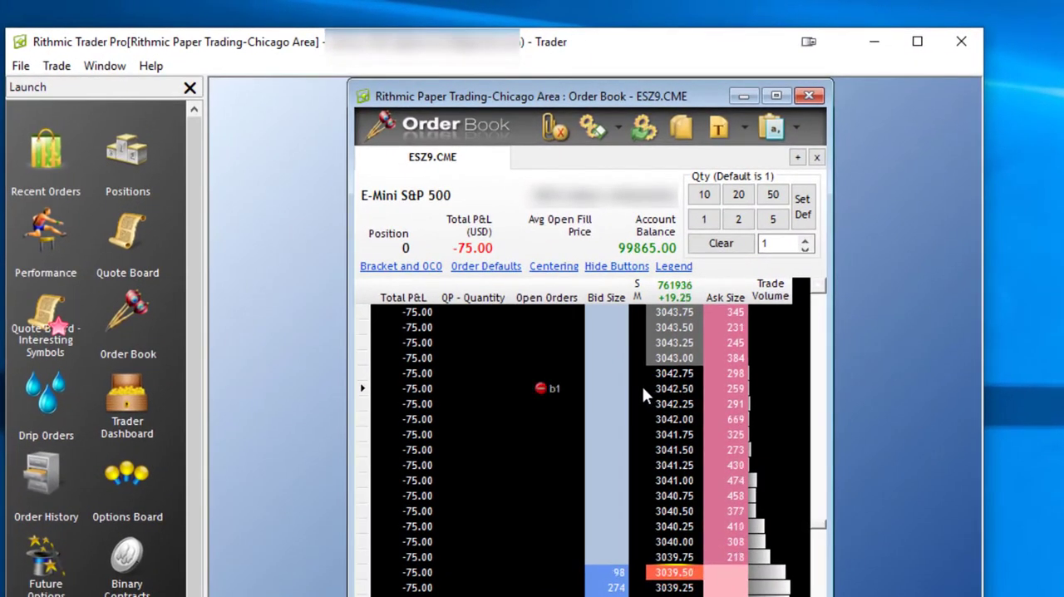
mouse_move(563, 401)
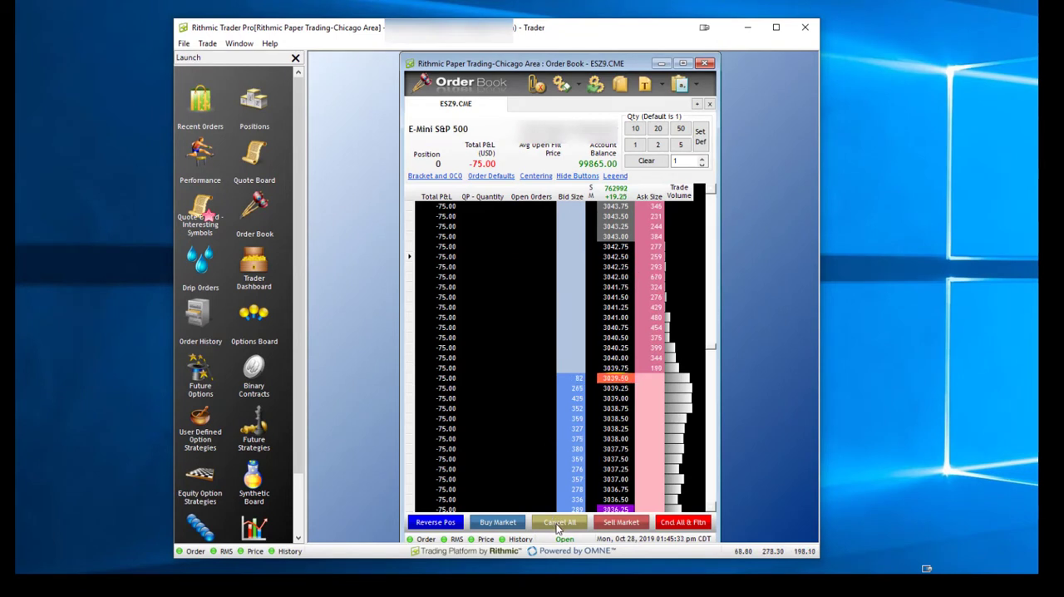
Place a stop market order in the SM column at the 3042.50 price level.
click(558, 522)
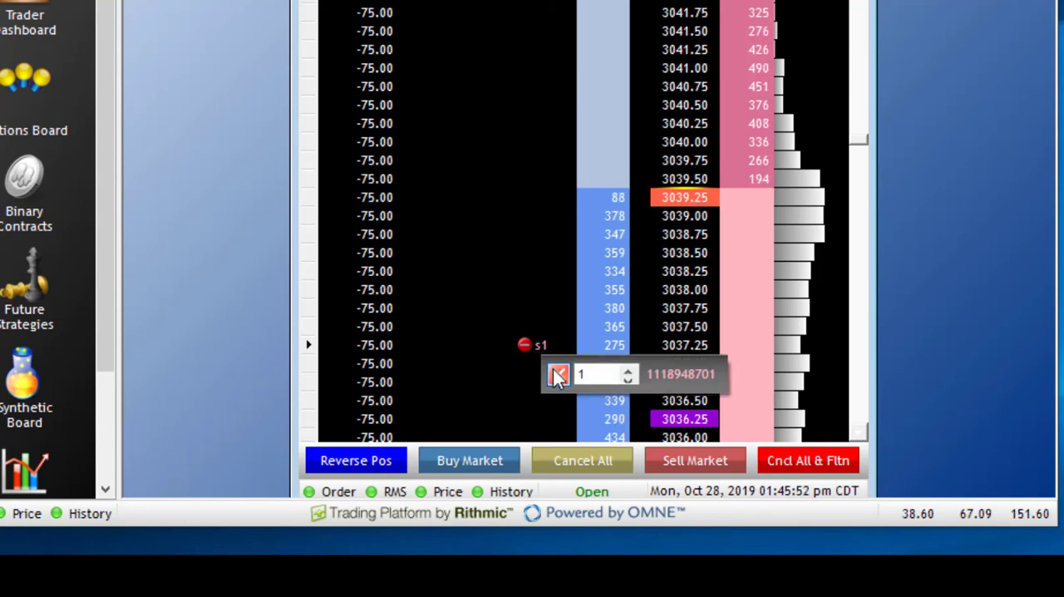
Pull the resting sell stop order at 3037.25 from its popup.
click(559, 374)
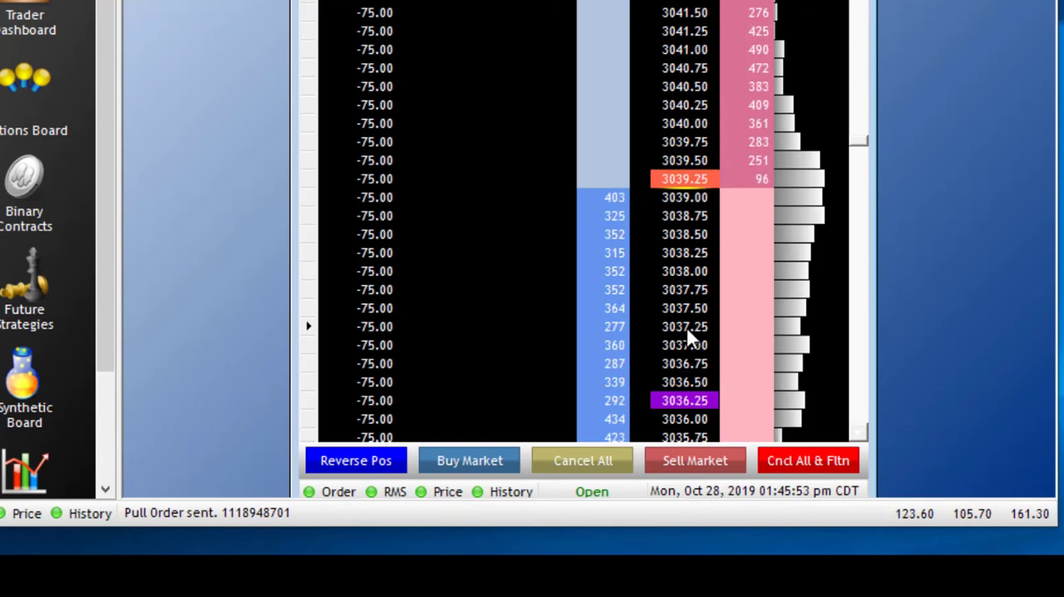